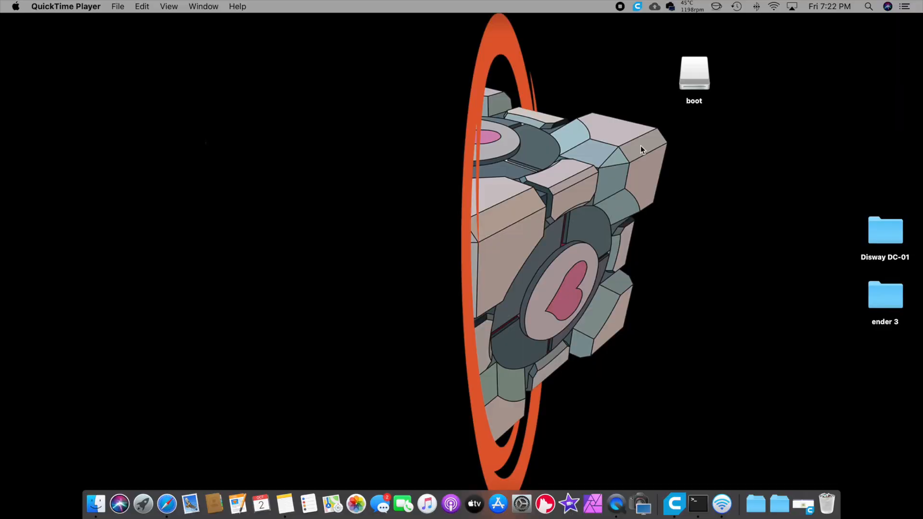
Peek at the boot drive's files, then open Launchpad's Other utilities group.
{"action": "double_click", "coordinate": [693, 73]}
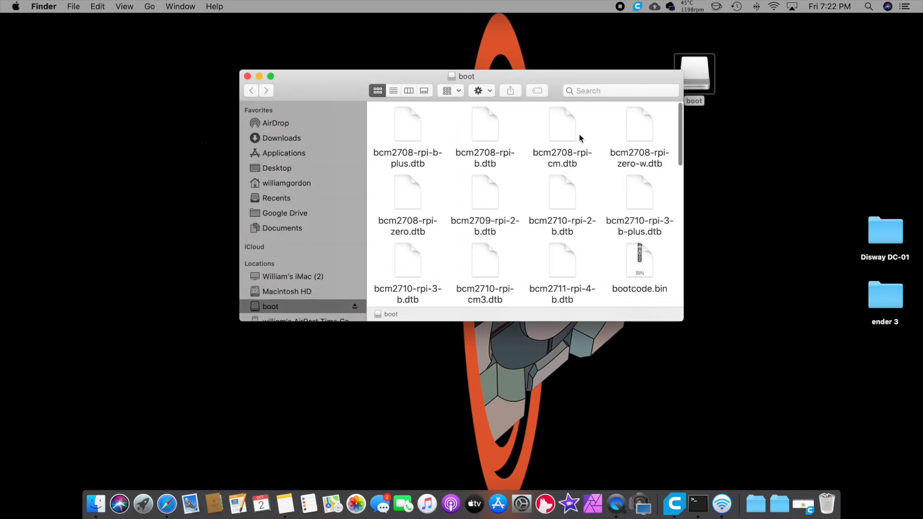
{"action": "left_click", "coordinate": [246, 76]}
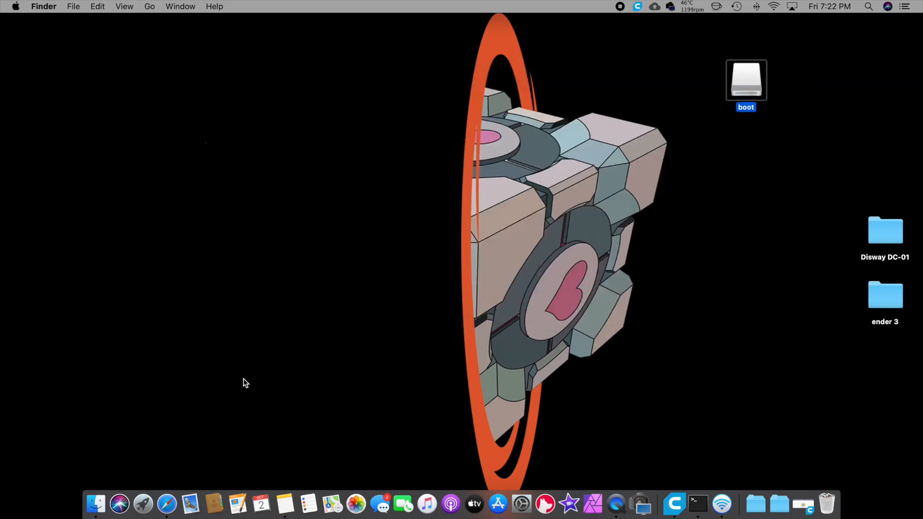
{"action": "left_click", "coordinate": [142, 503]}
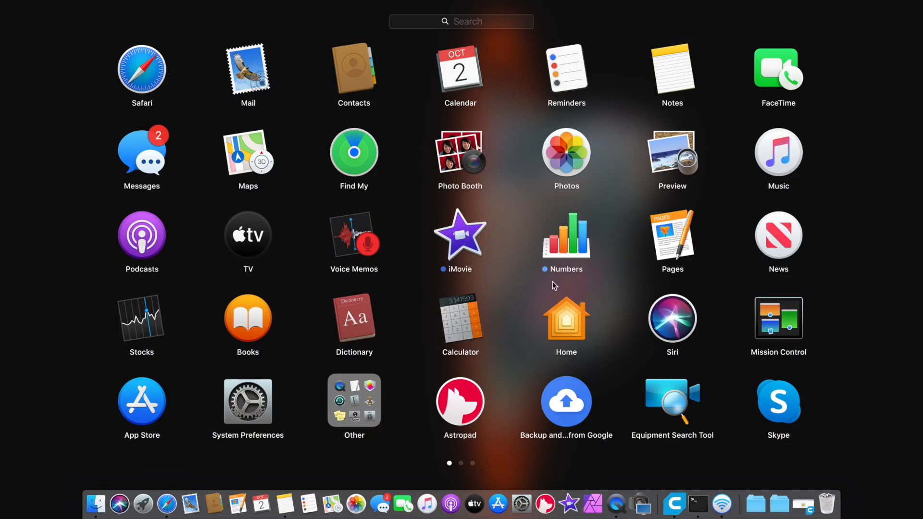
{"action": "left_click", "coordinate": [354, 400]}
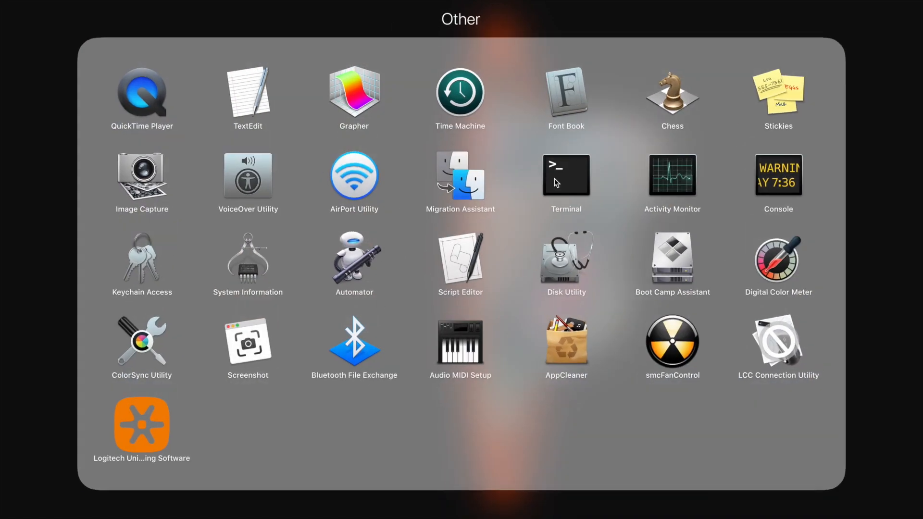
{"action": "mouse_move", "coordinate": [556, 268]}
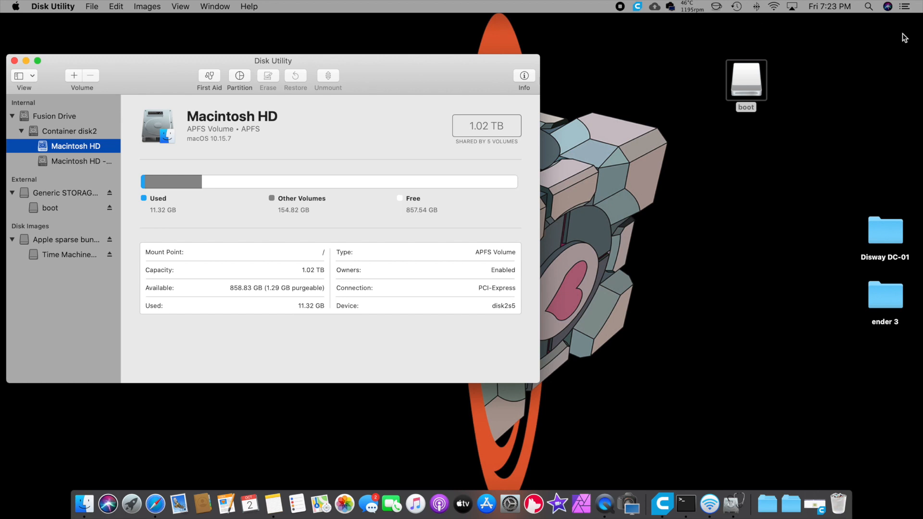
Launch Disk Utility via Spotlight and select the boot volume, then external disk3.
{"action": "left_click", "coordinate": [868, 6]}
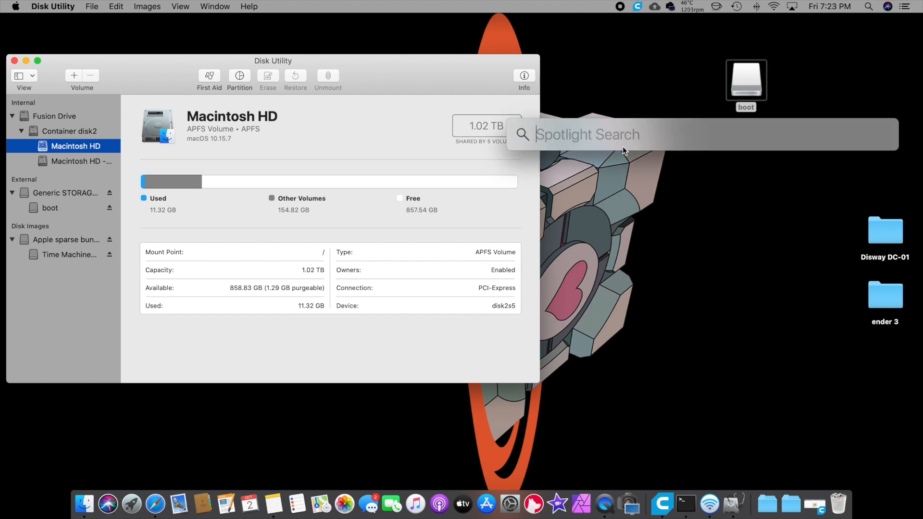
{"action": "type", "text": "disk Utility"}
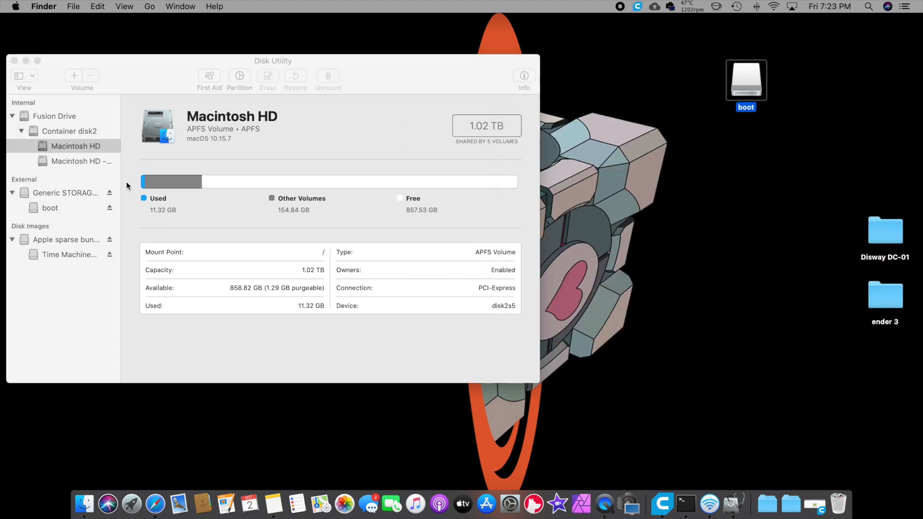
{"action": "mouse_move", "coordinate": [233, 191]}
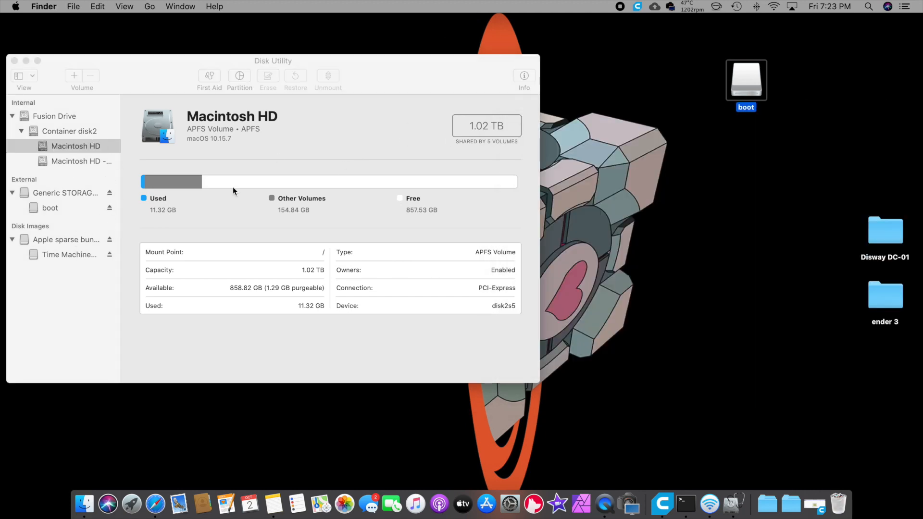
{"action": "left_click", "coordinate": [50, 207]}
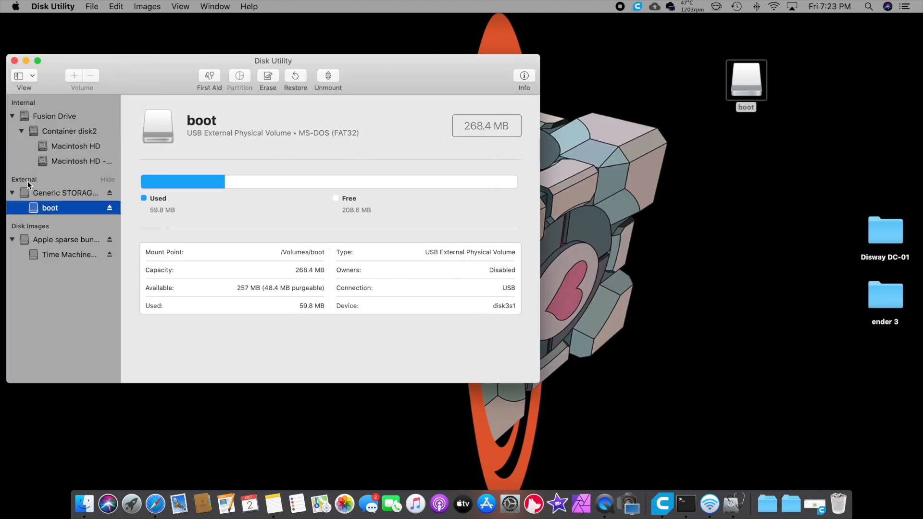
{"action": "left_click", "coordinate": [65, 192]}
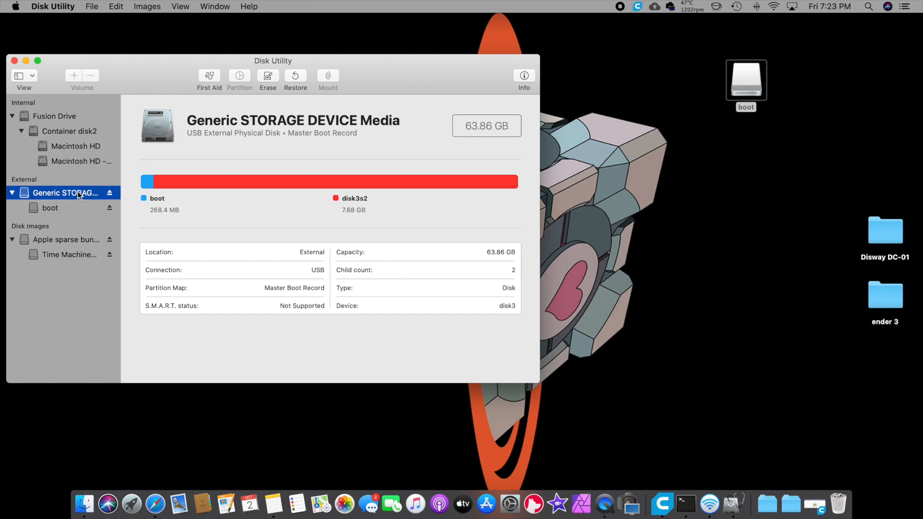
{"action": "mouse_move", "coordinate": [506, 305]}
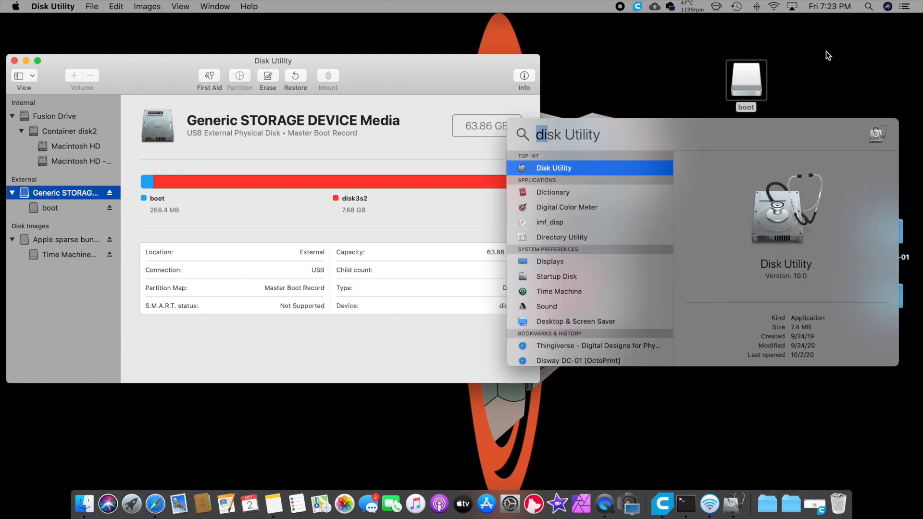
Open Terminal and enter 'sudo dd if=/dev/disk1 of=~/Desktop/PiSDCardBackup.dmg' without running it.
{"action": "type", "text": "terminal"}
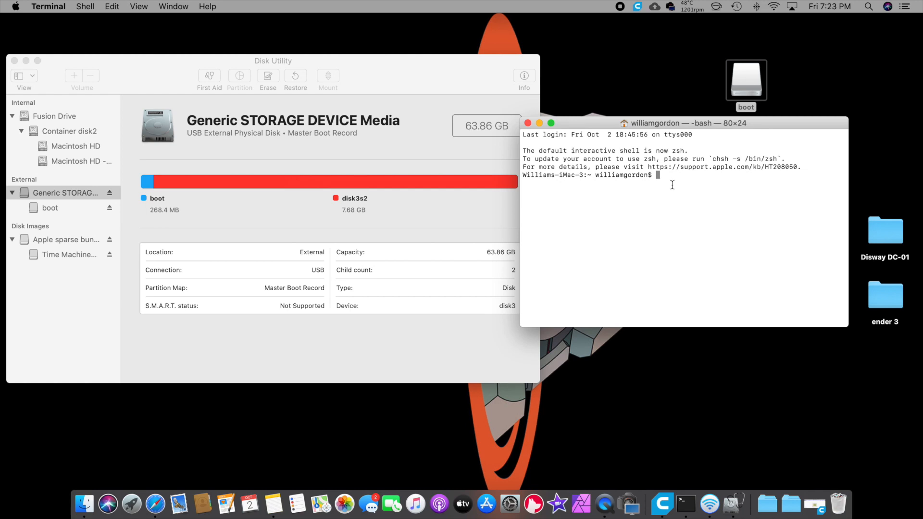
{"action": "type", "text": "sudo dd if=/dev/disk1 of=~/Desktop/PiSDCardBackup.dmg"}
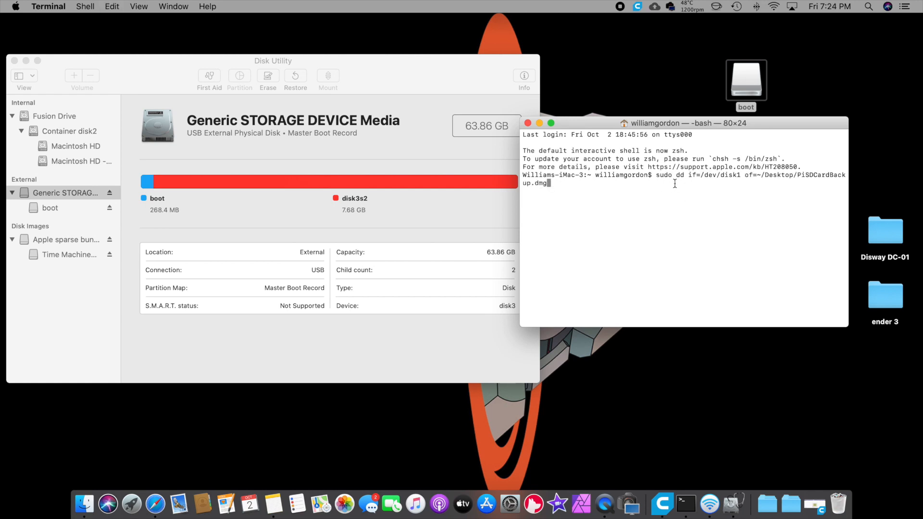
{"action": "mouse_move", "coordinate": [697, 183]}
{"action": "type", "text": "3"}
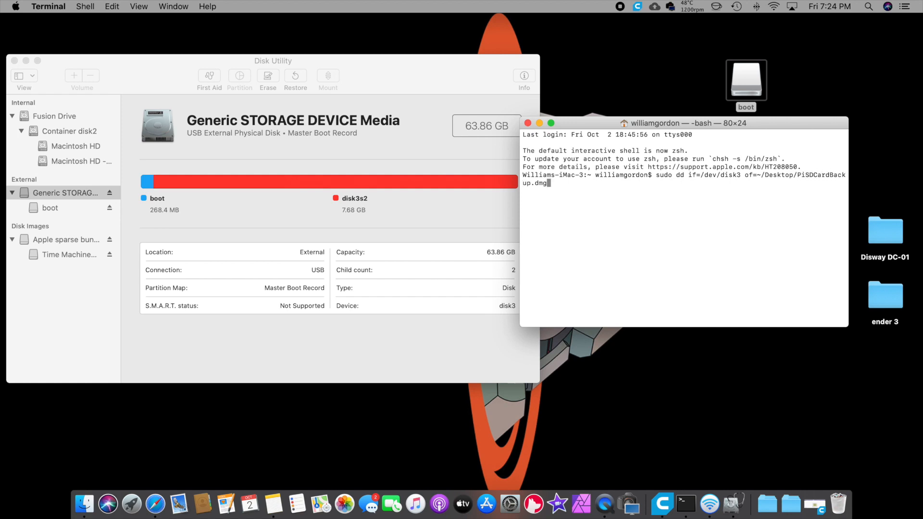
{"action": "mouse_move", "coordinate": [727, 81]}
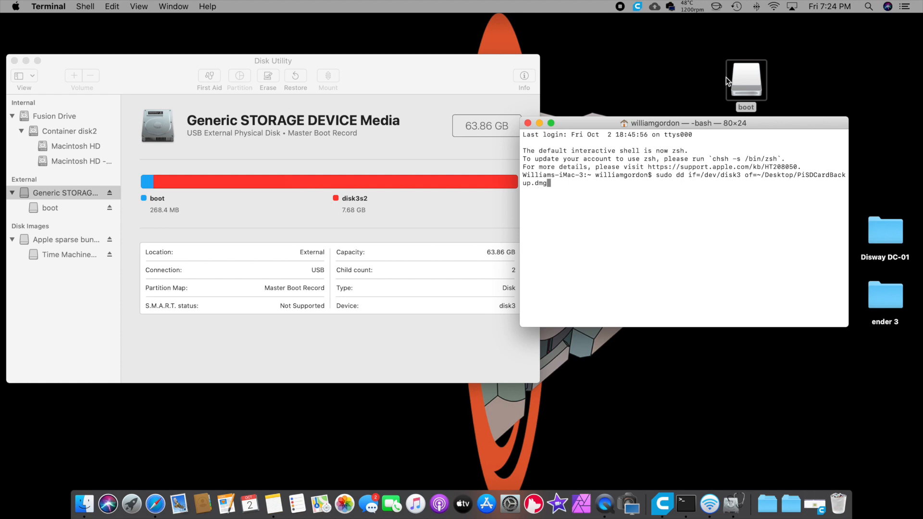
{"action": "mouse_move", "coordinate": [713, 10]}
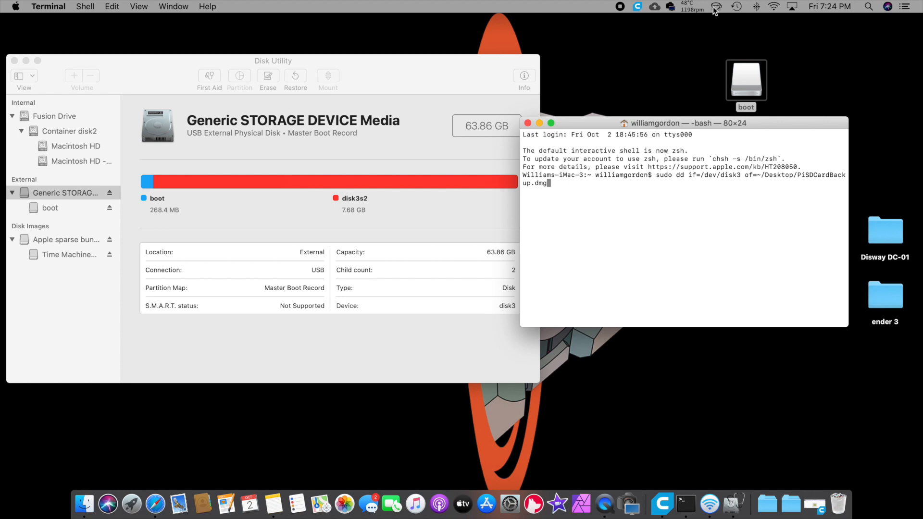
{"action": "mouse_move", "coordinate": [716, 7]}
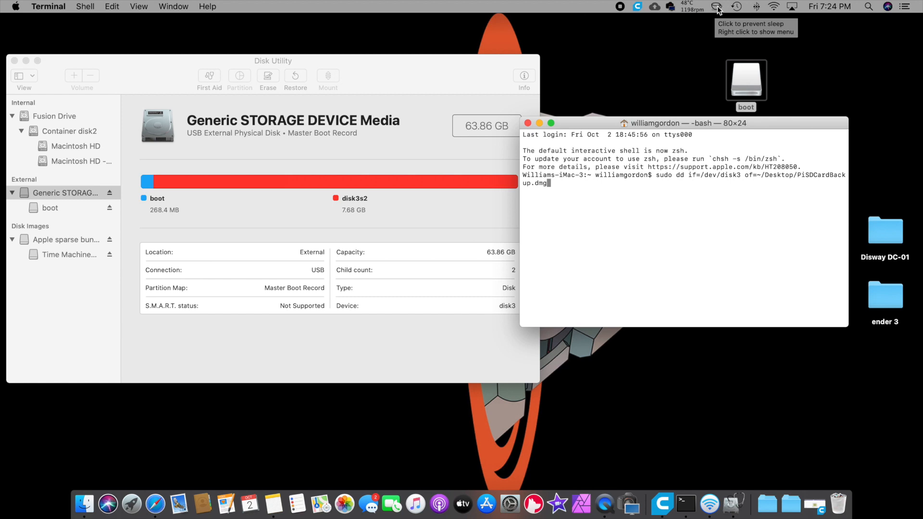
Turn on the menu-bar keep-awake utility so the Mac stays awake.
{"action": "left_click", "coordinate": [716, 6]}
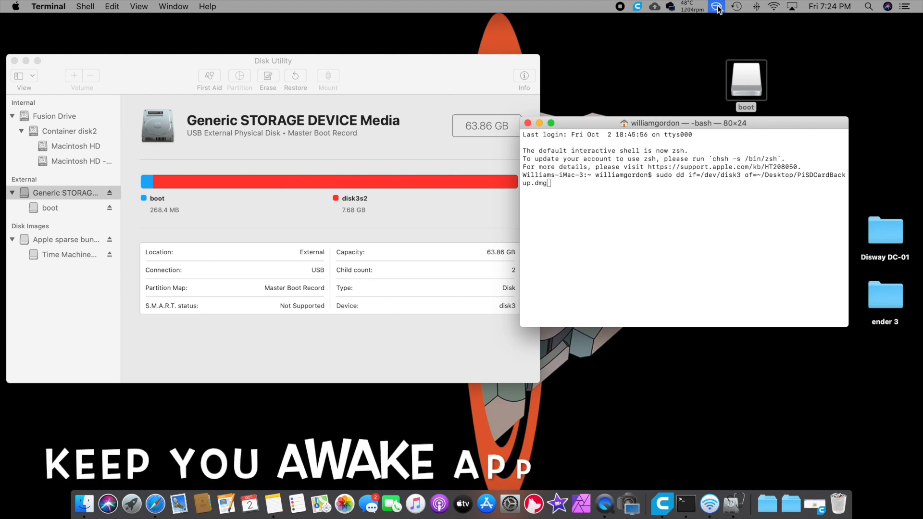
{"action": "mouse_move", "coordinate": [675, 65]}
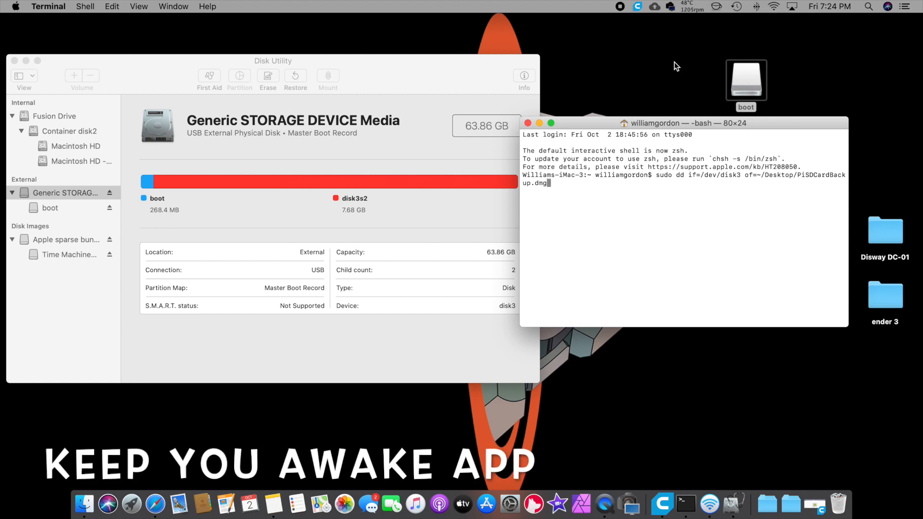
{"action": "mouse_move", "coordinate": [712, 23]}
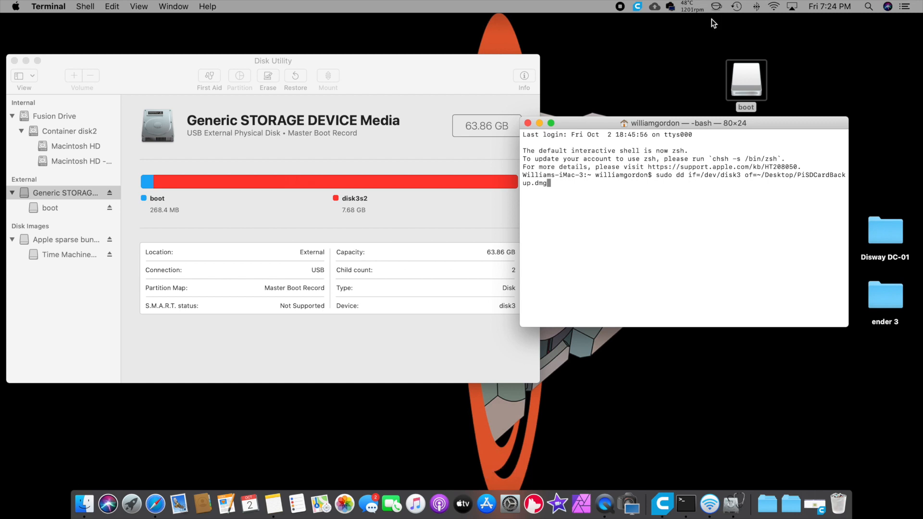
{"action": "mouse_move", "coordinate": [713, 12]}
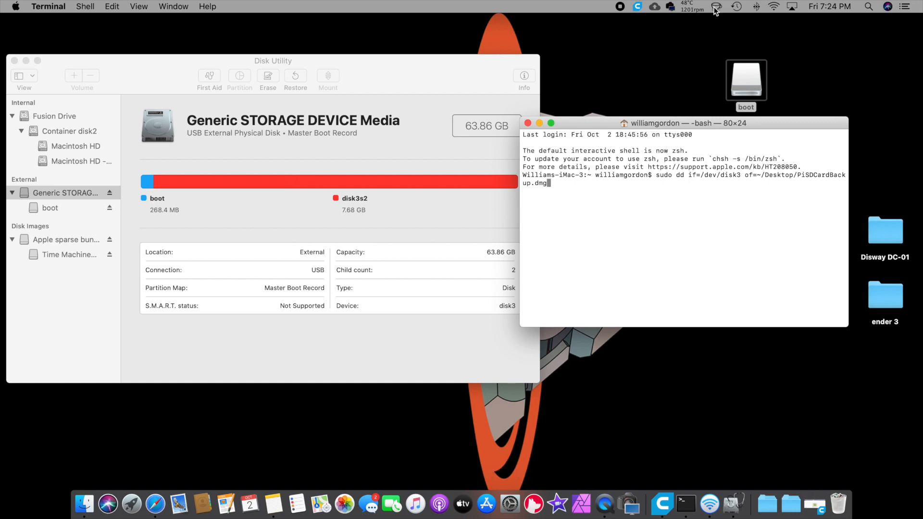
{"action": "mouse_move", "coordinate": [656, 101]}
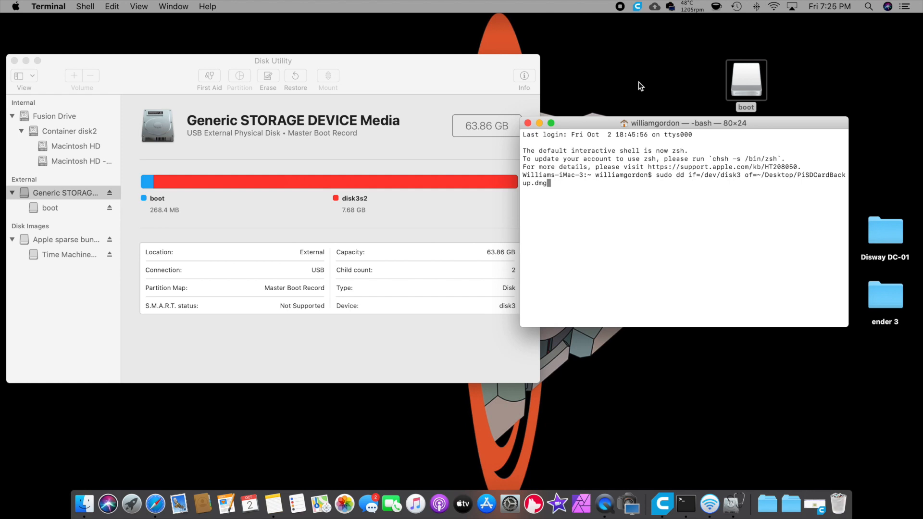
{"action": "mouse_move", "coordinate": [590, 187]}
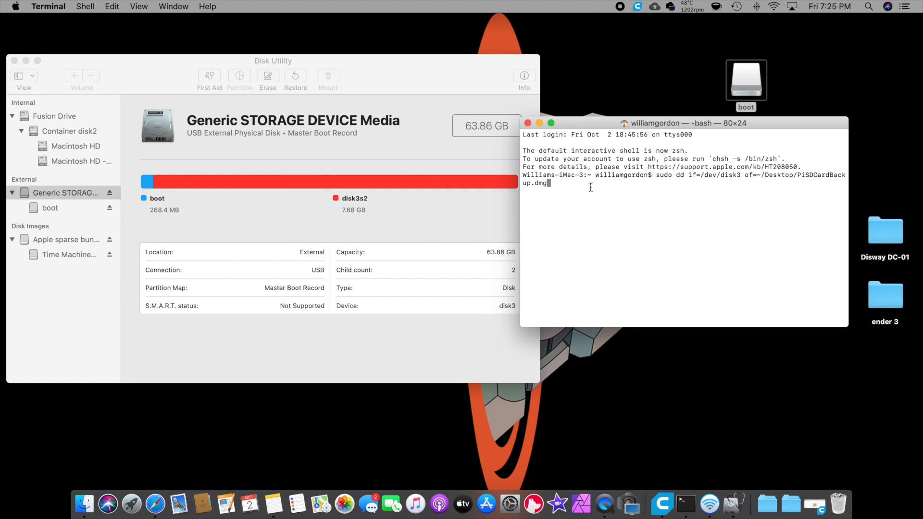
{"action": "mouse_move", "coordinate": [597, 184]}
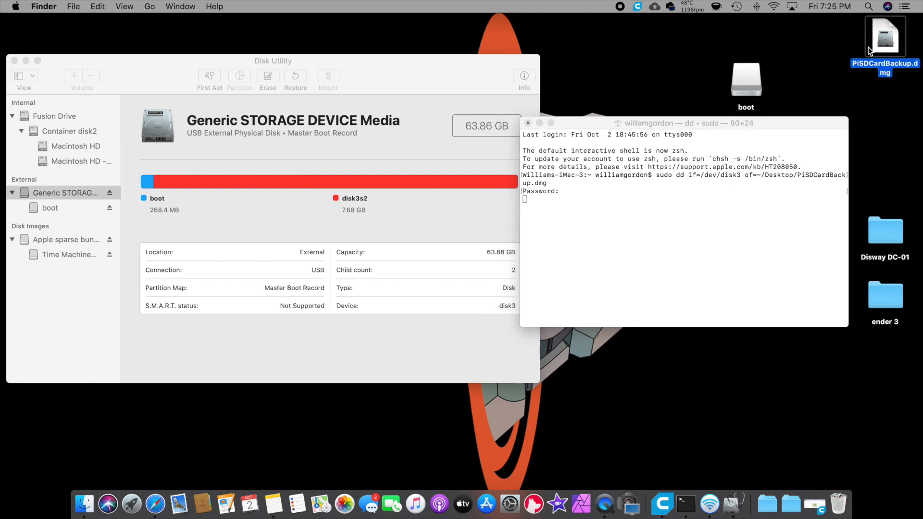
{"action": "mouse_move", "coordinate": [781, 99]}
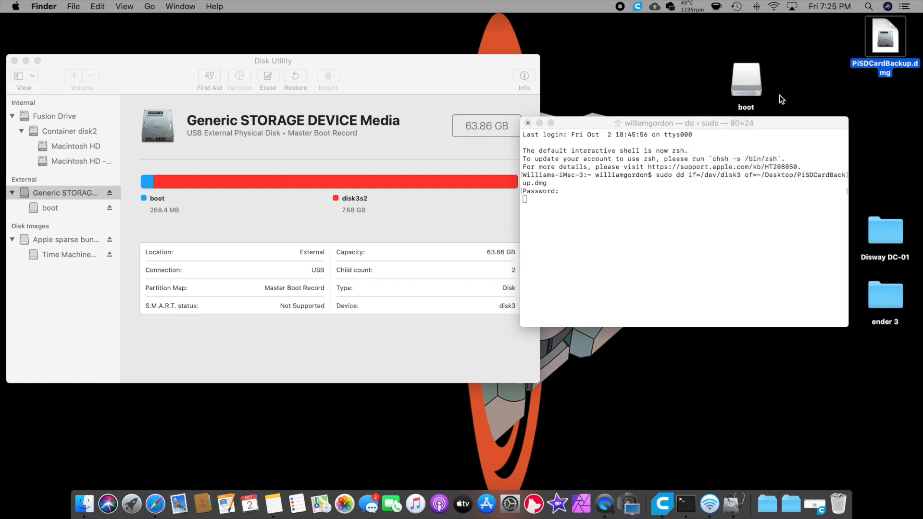
Run the dd backup until 63.86 GB is copied into PiSDCardBackup.dmg.
{"action": "left_click", "coordinate": [884, 35]}
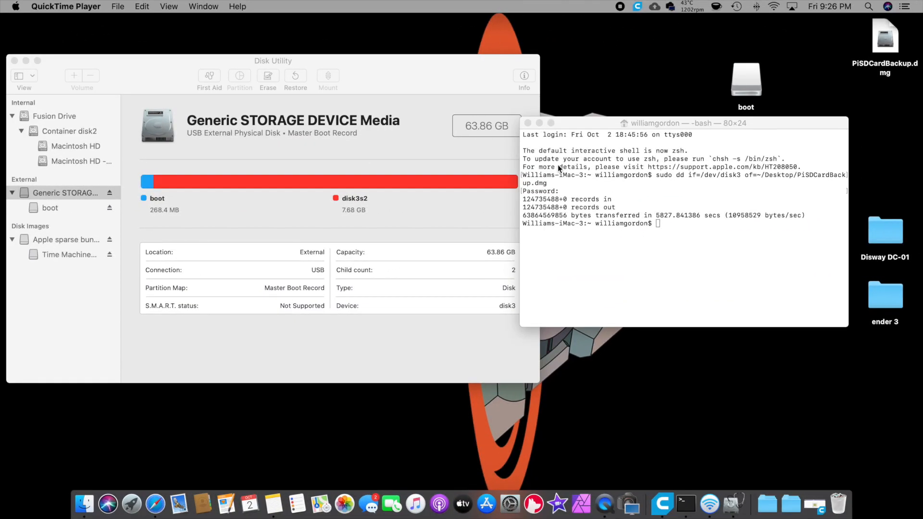
{"action": "mouse_move", "coordinate": [603, 126]}
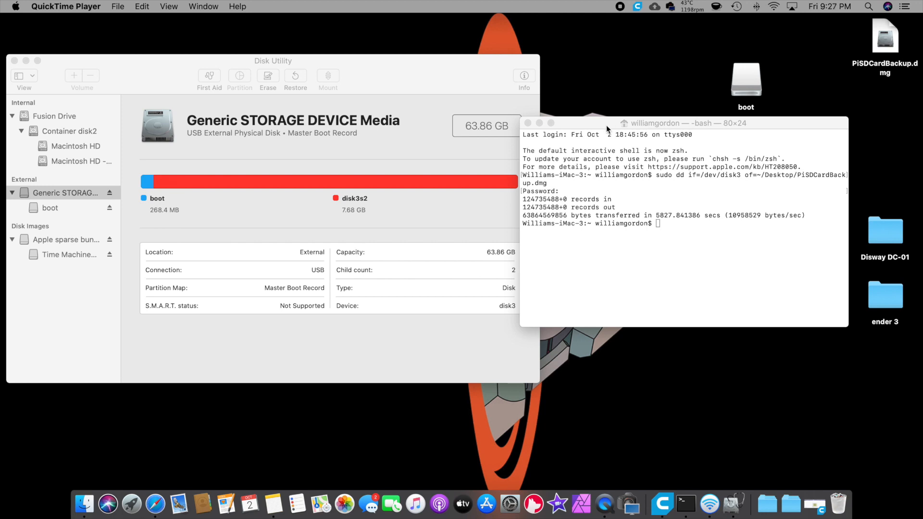
{"action": "mouse_move", "coordinate": [557, 202]}
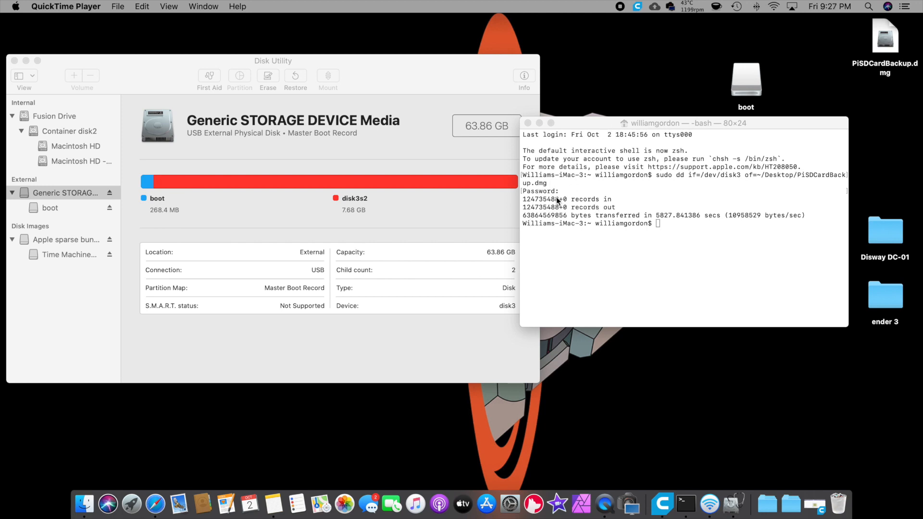
{"action": "mouse_move", "coordinate": [562, 206]}
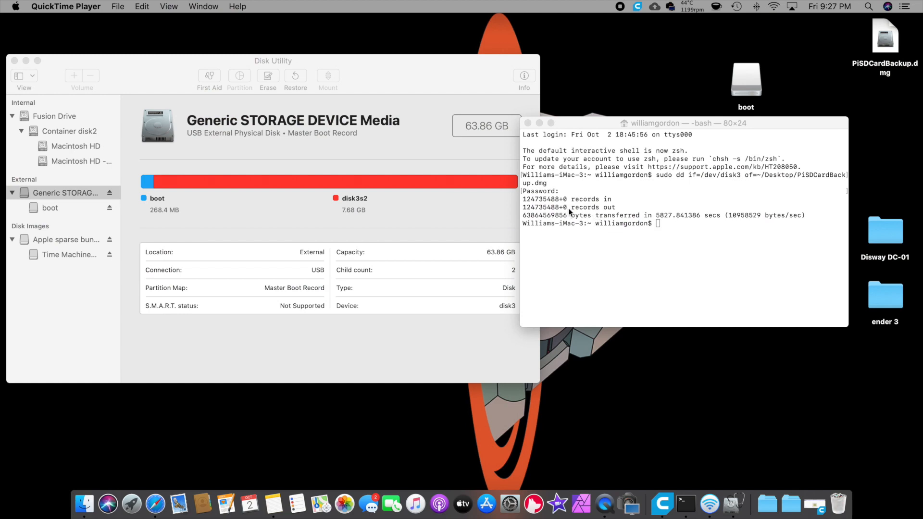
{"action": "mouse_move", "coordinate": [623, 213]}
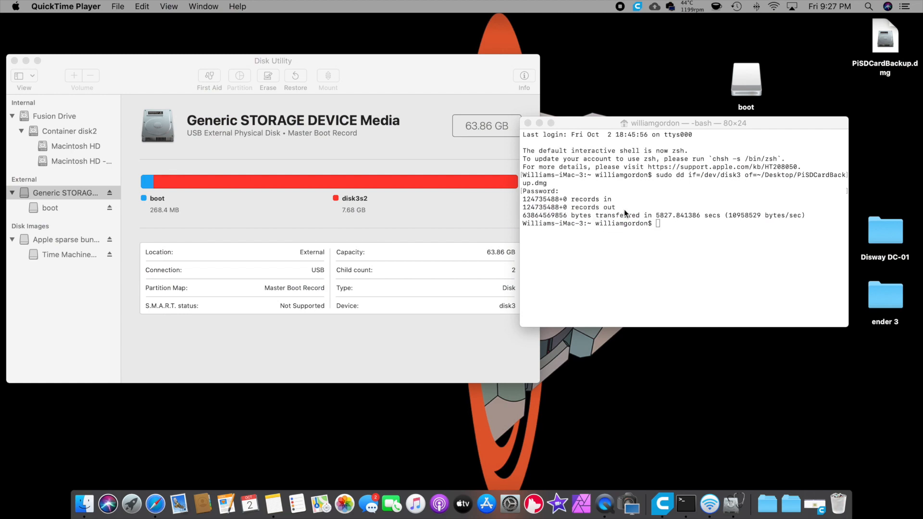
Open the PiSDCardBackup.dmg image, then eject the boot SD card from the desktop.
{"action": "right_click", "coordinate": [884, 37]}
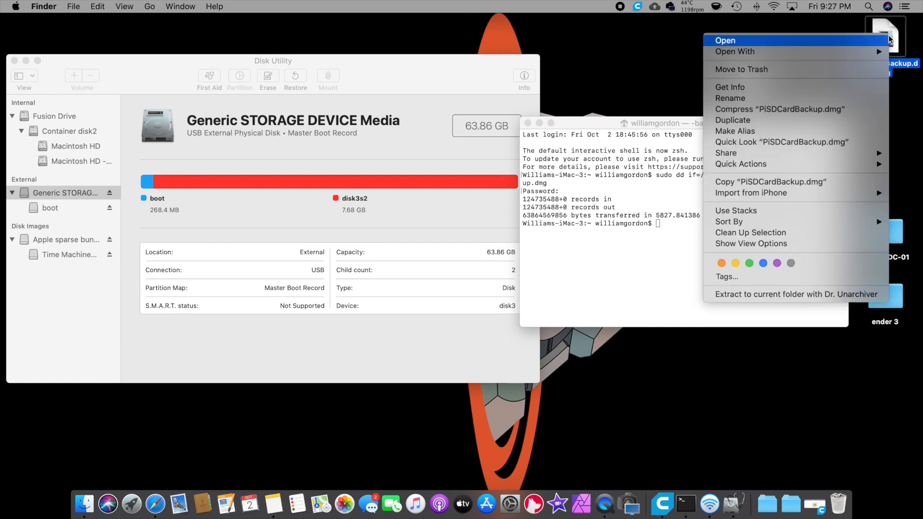
{"action": "left_click", "coordinate": [730, 87]}
{"action": "type", "text": "octo-pi-cams"}
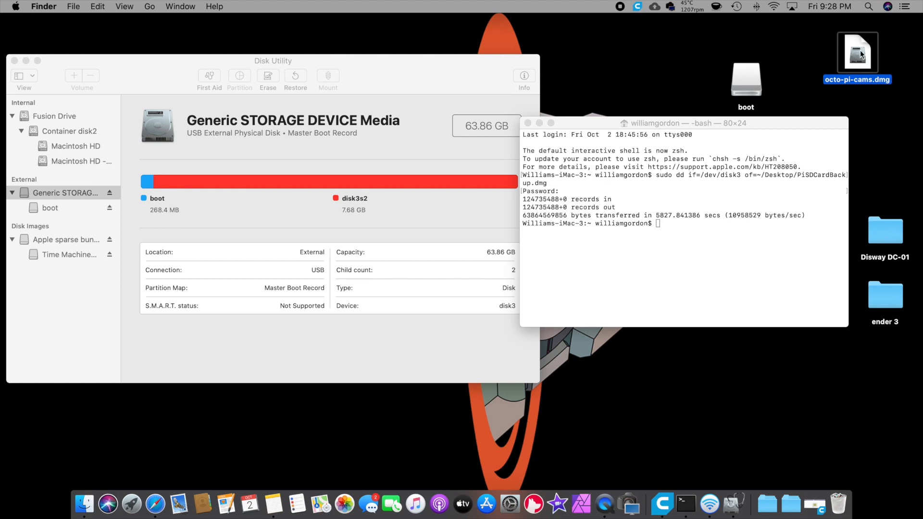
{"action": "mouse_move", "coordinate": [599, 147]}
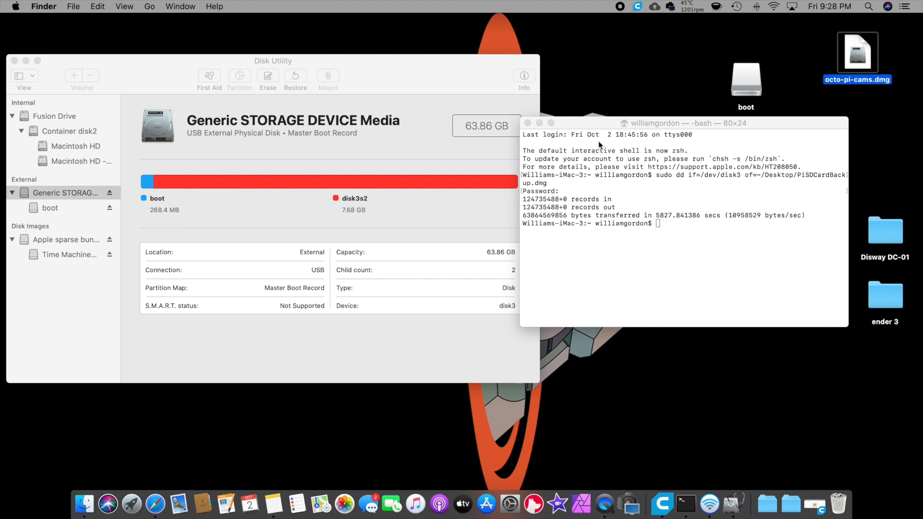
{"action": "mouse_move", "coordinate": [700, 66]}
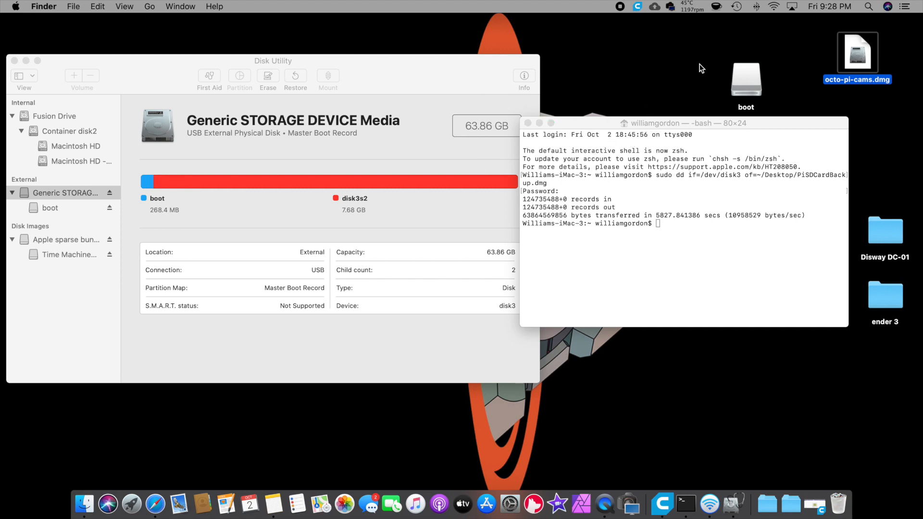
{"action": "left_click", "coordinate": [745, 80]}
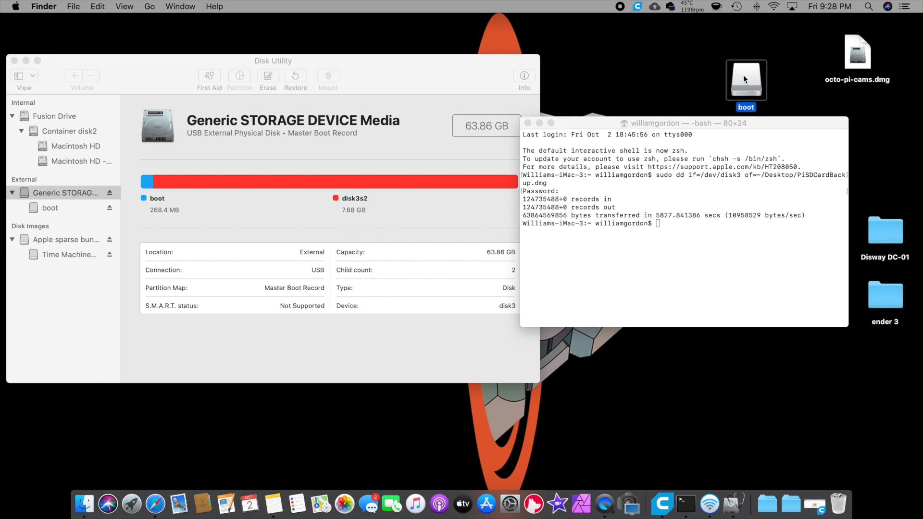
{"action": "right_click", "coordinate": [745, 79]}
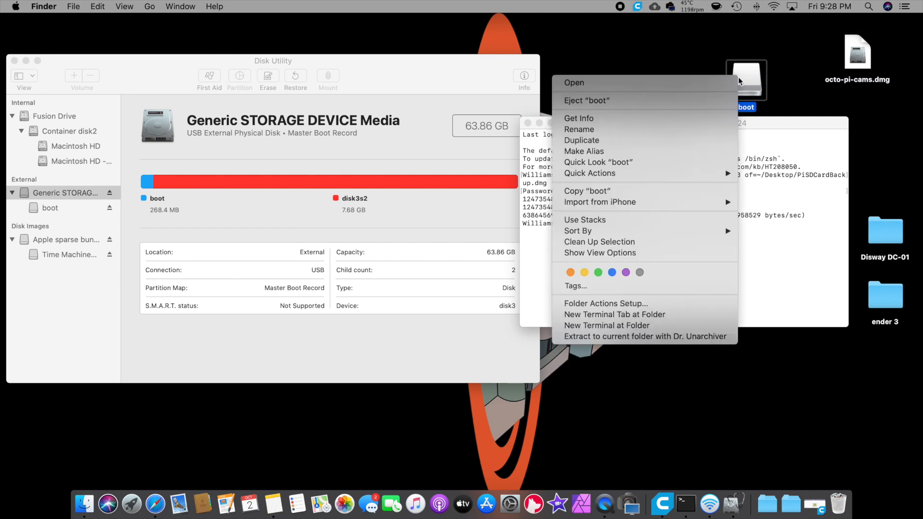
{"action": "mouse_move", "coordinate": [699, 100]}
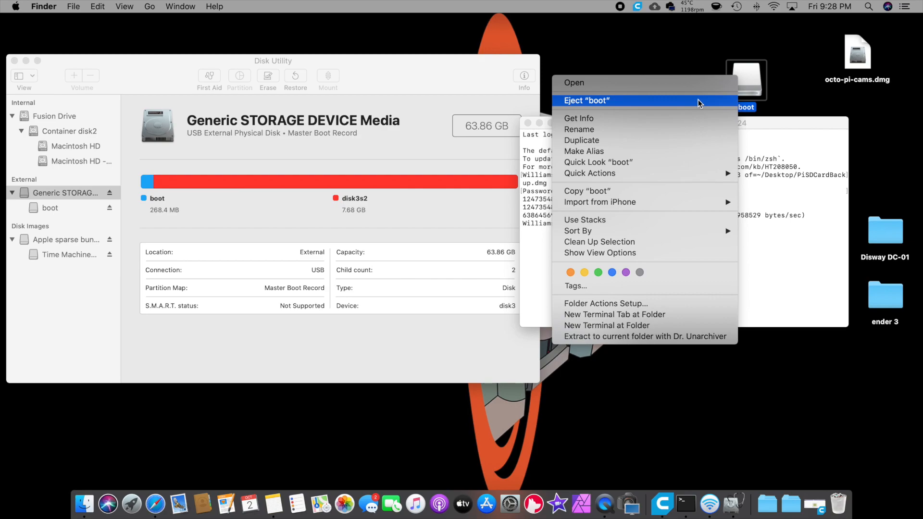
{"action": "left_click", "coordinate": [587, 100]}
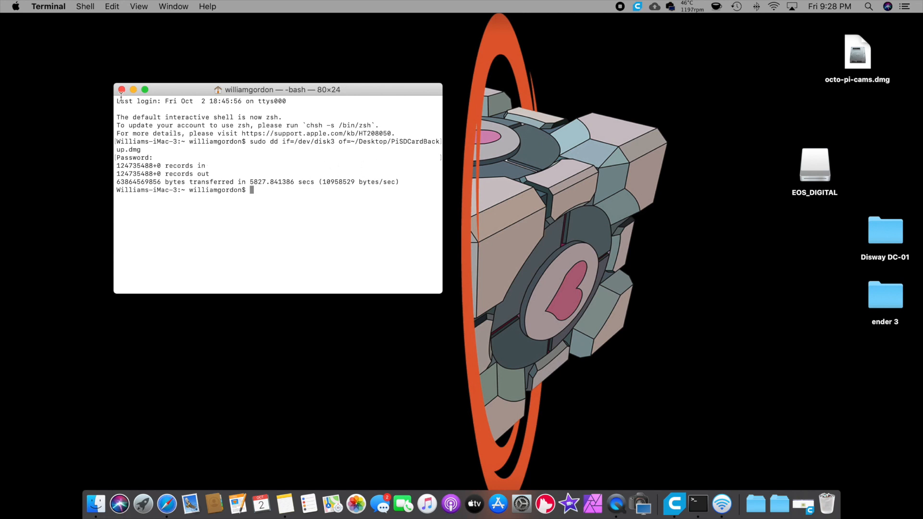
Close the finished Terminal backup window and launch balenaEtcher from the Dock.
{"action": "left_click", "coordinate": [121, 89]}
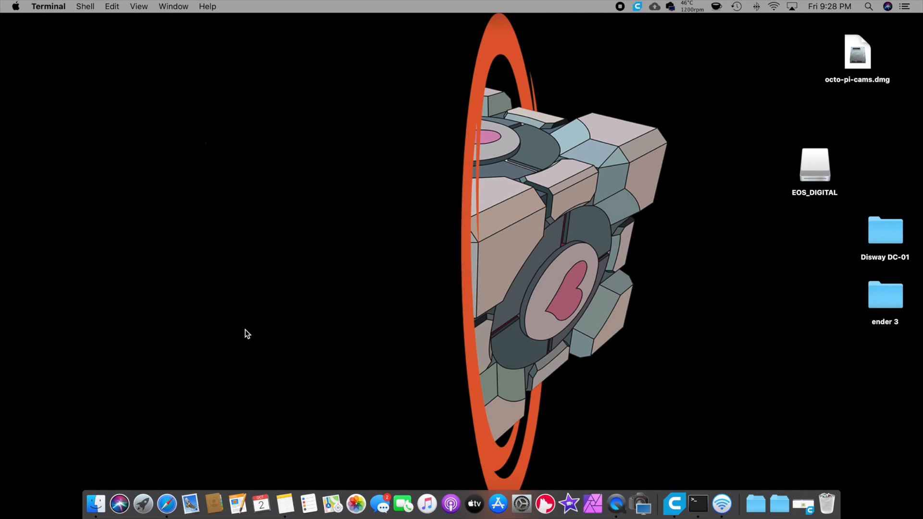
{"action": "left_click", "coordinate": [142, 504]}
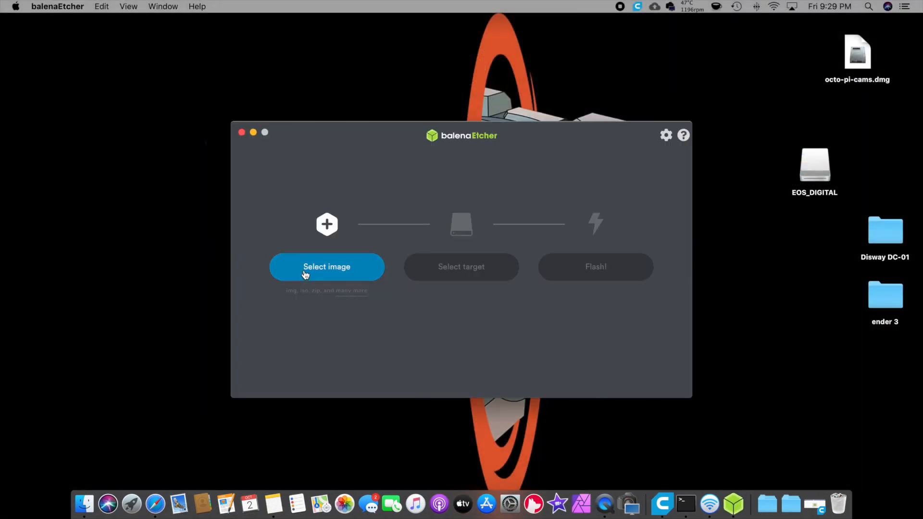
Choose octo-pi-cams.dmg as the image and the 64.02 GB Generic STORAGE DEVICE Media as target.
{"action": "left_click", "coordinate": [325, 266]}
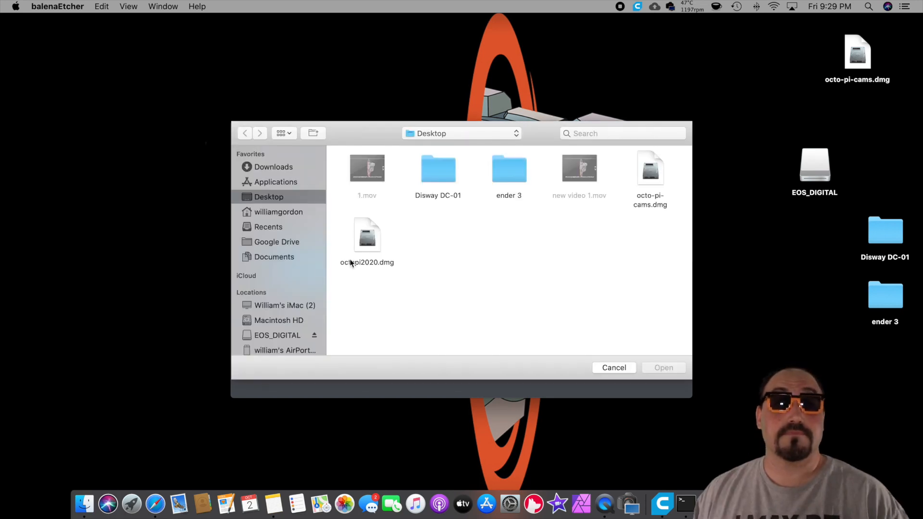
{"action": "mouse_move", "coordinate": [651, 171]}
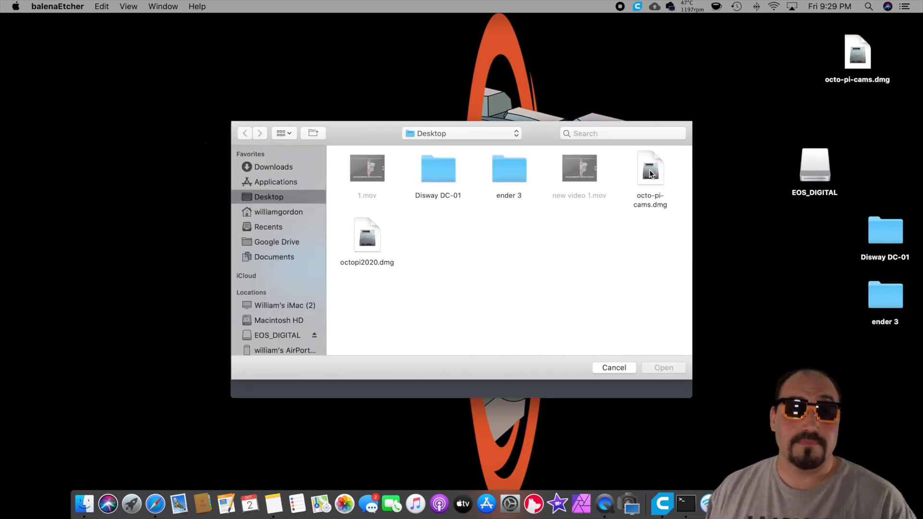
{"action": "left_click", "coordinate": [650, 167]}
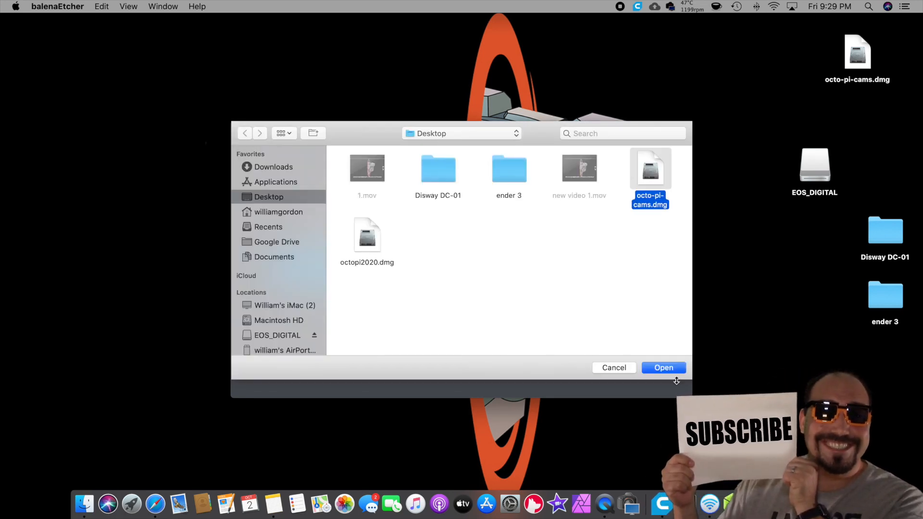
{"action": "left_click", "coordinate": [663, 367]}
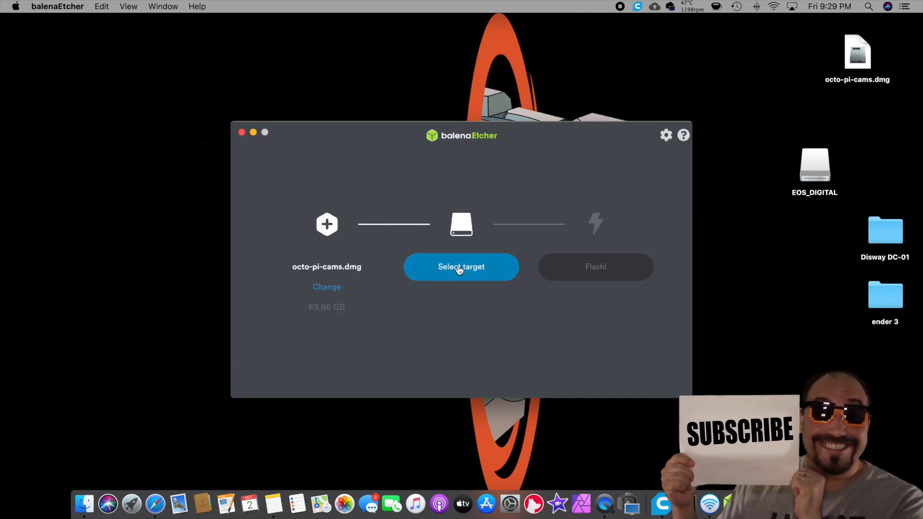
{"action": "left_click", "coordinate": [461, 267]}
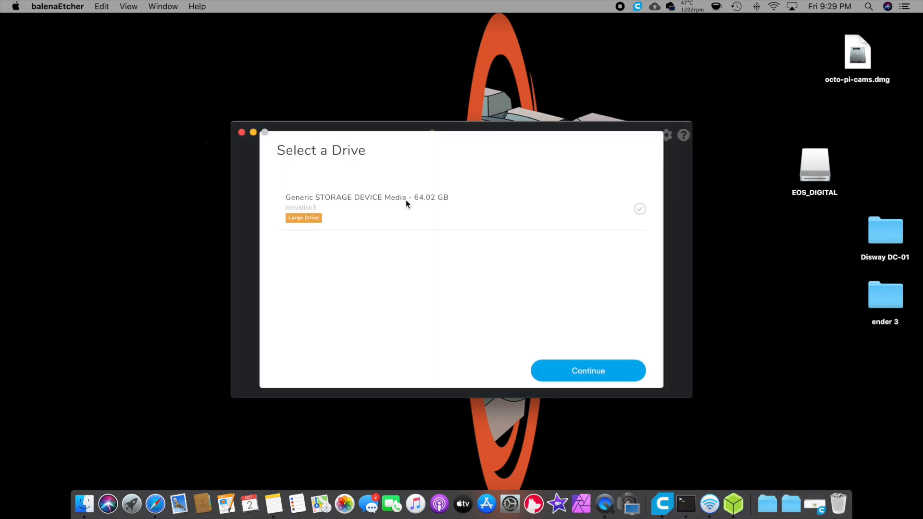
{"action": "left_click", "coordinate": [586, 370]}
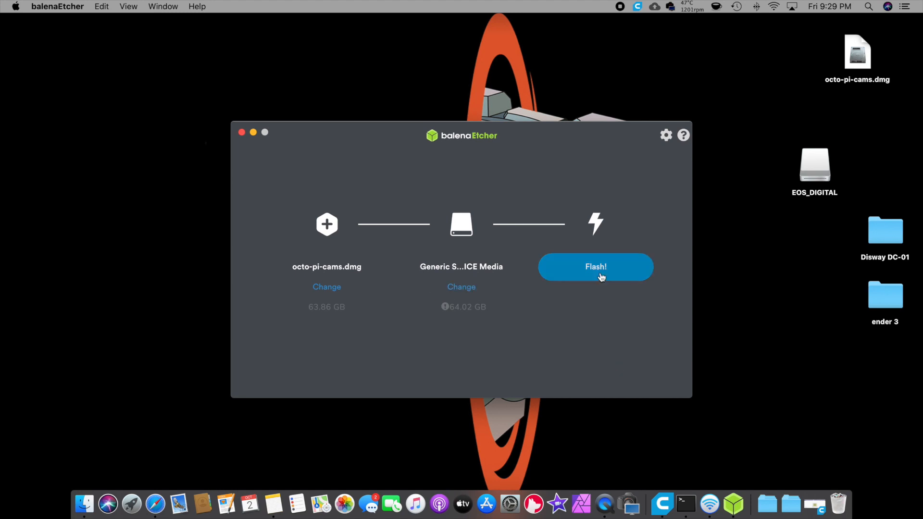
Start flashing octo-pi-cams.dmg onto the Generic STORAGE DEVICE Media card.
{"action": "left_click", "coordinate": [595, 266]}
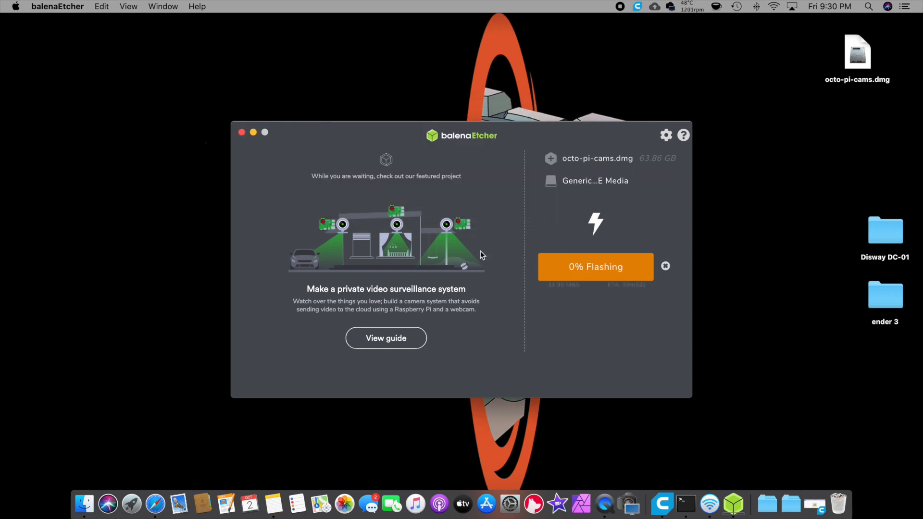
{"action": "mouse_move", "coordinate": [696, 297]}
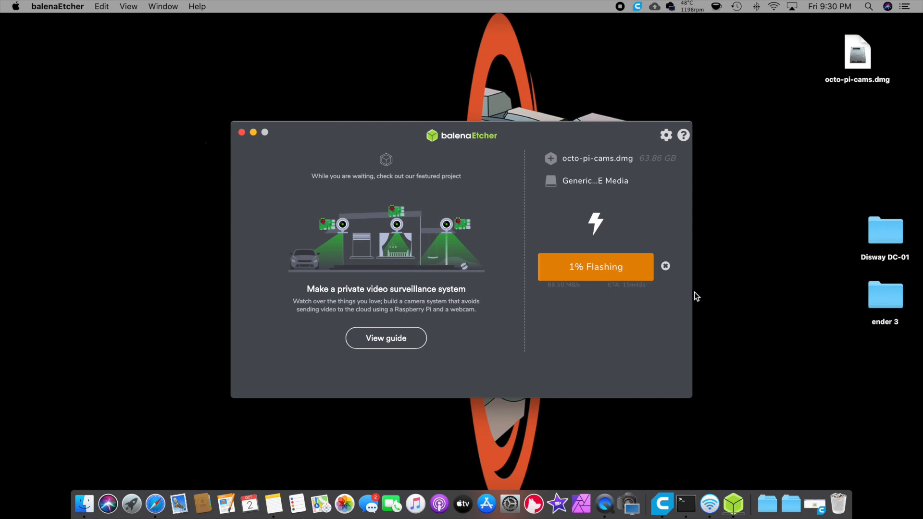
{"action": "mouse_move", "coordinate": [592, 347]}
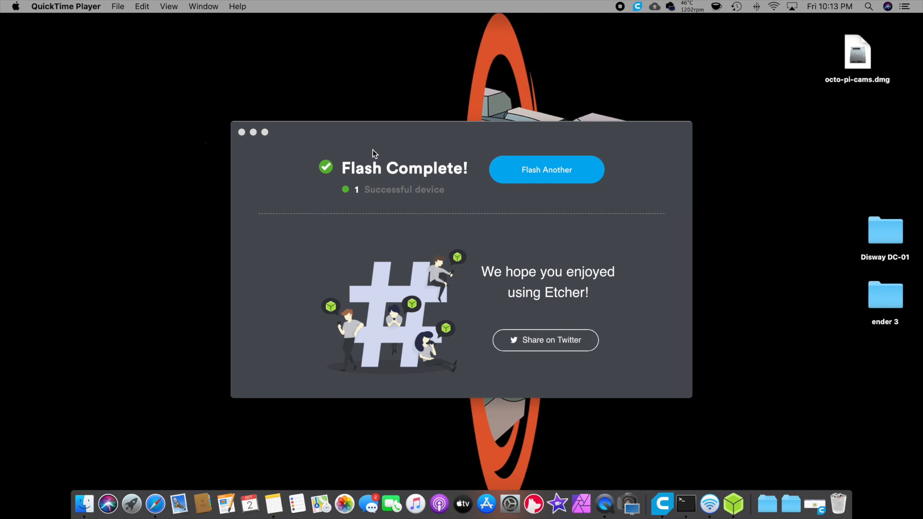
Close balenaEtcher once Flash Complete reports one successful device.
{"action": "left_click", "coordinate": [241, 132]}
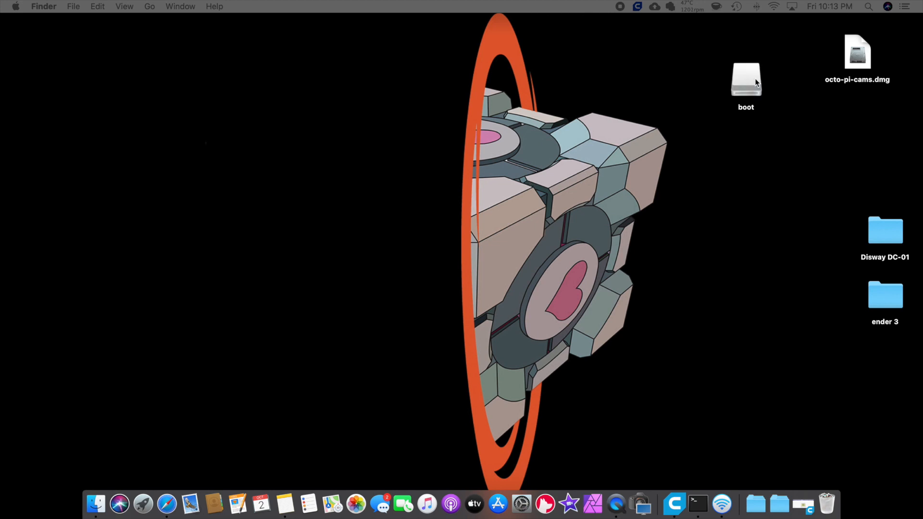
Open the flashed boot card, scroll through its files, and right-click the boot drive.
{"action": "double_click", "coordinate": [746, 79]}
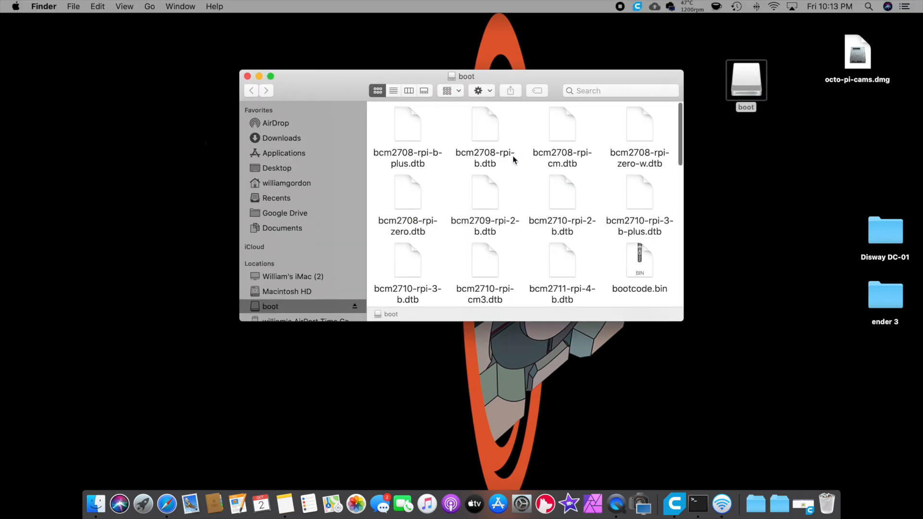
{"action": "scroll", "scroll_direction": "down", "scroll_amount": 3}
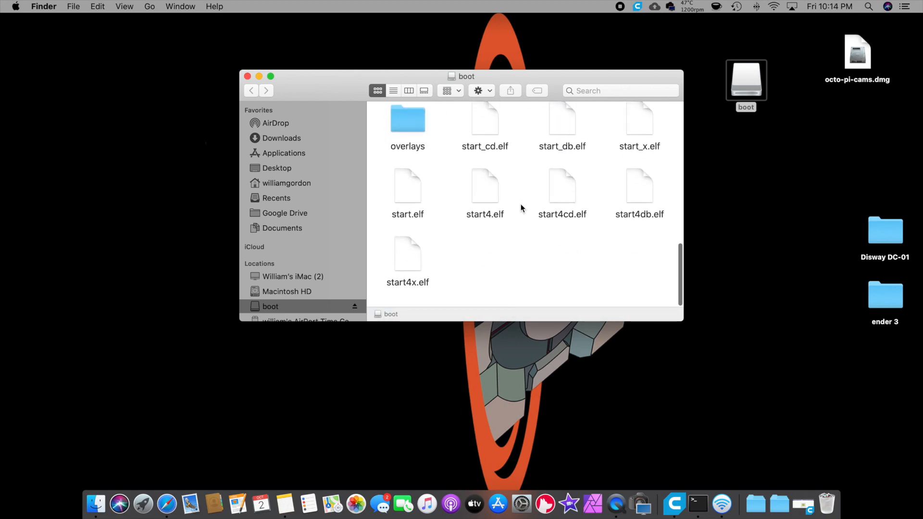
{"action": "right_click", "coordinate": [745, 79]}
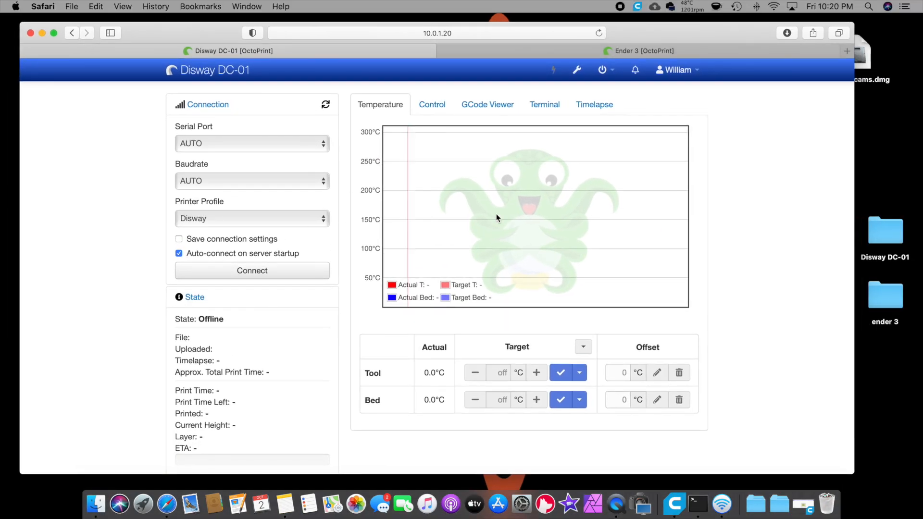
{"action": "scroll", "scroll_direction": "down", "scroll_amount": 3}
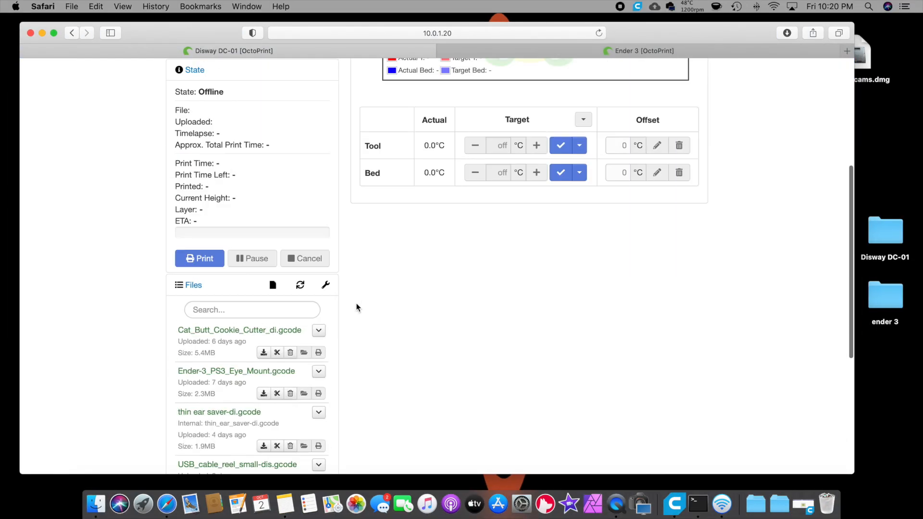
{"action": "scroll", "scroll_direction": "up", "scroll_amount": 3}
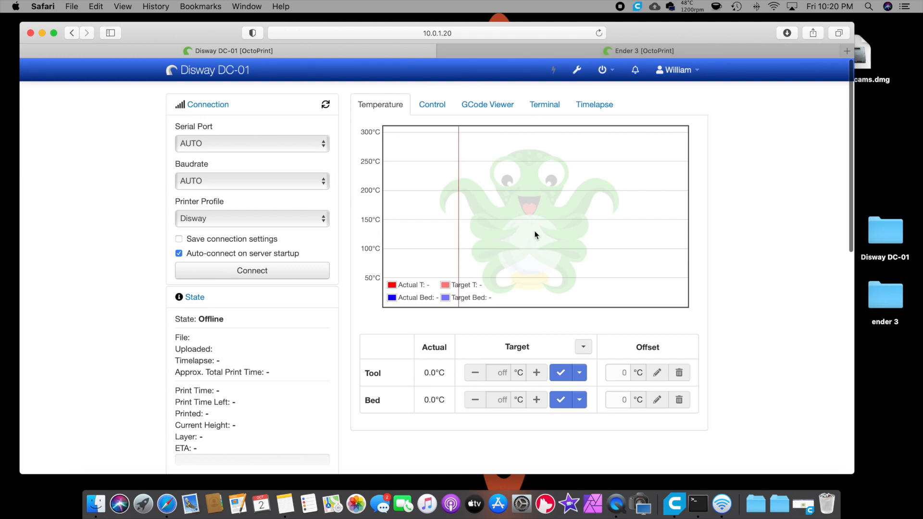
{"action": "left_click", "coordinate": [643, 50]}
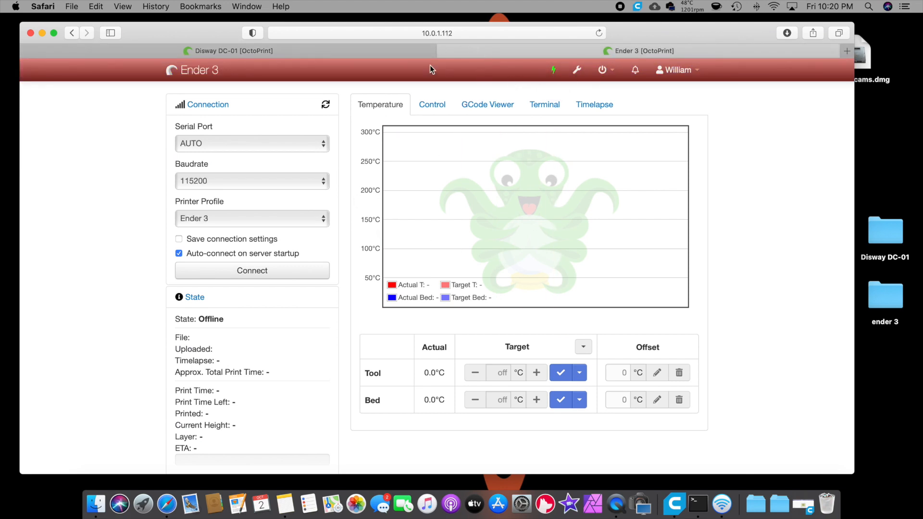
{"action": "left_click", "coordinate": [229, 51]}
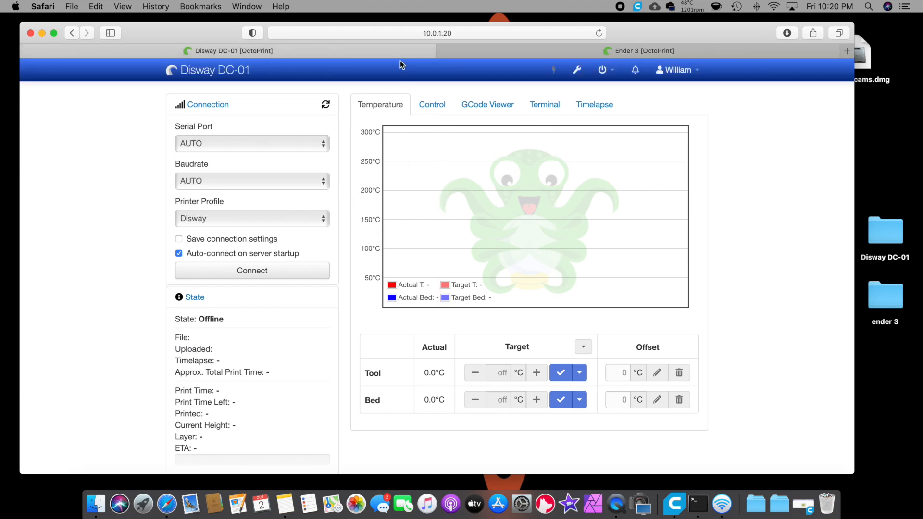
{"action": "left_click", "coordinate": [431, 104]}
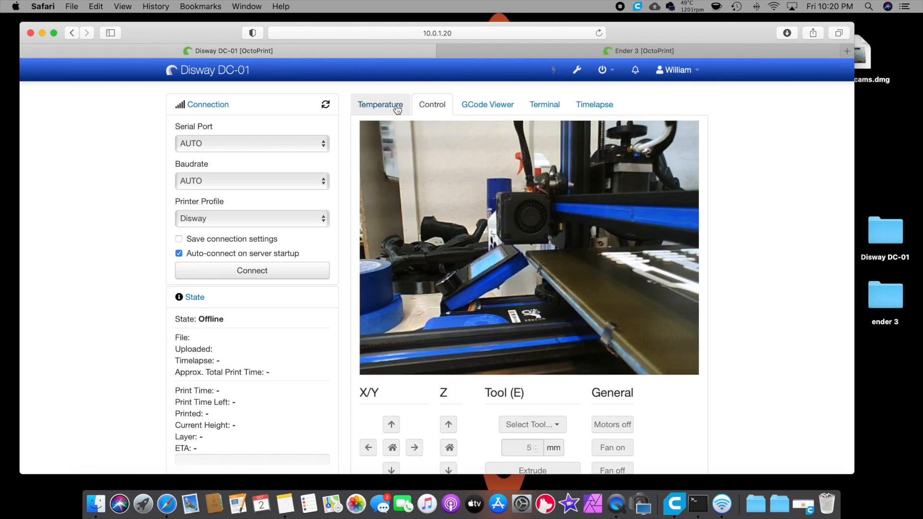
{"action": "left_click", "coordinate": [380, 104]}
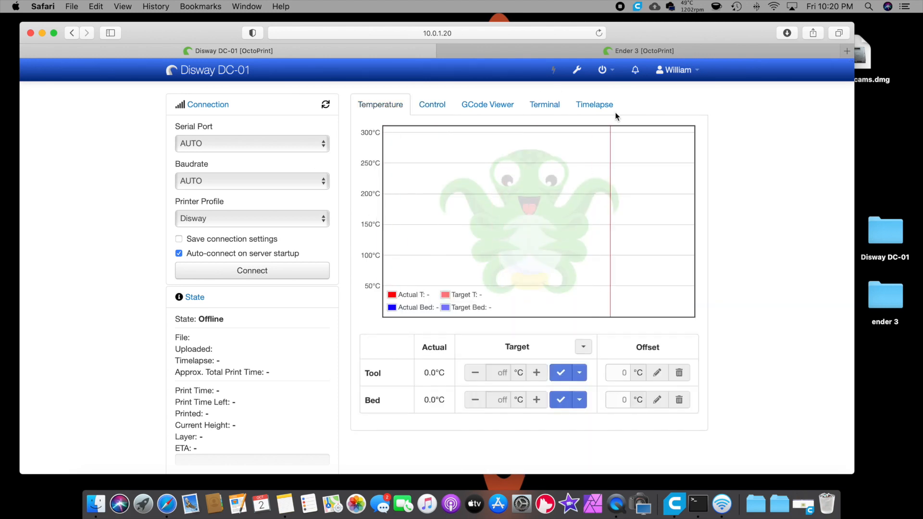
{"action": "left_click", "coordinate": [642, 51]}
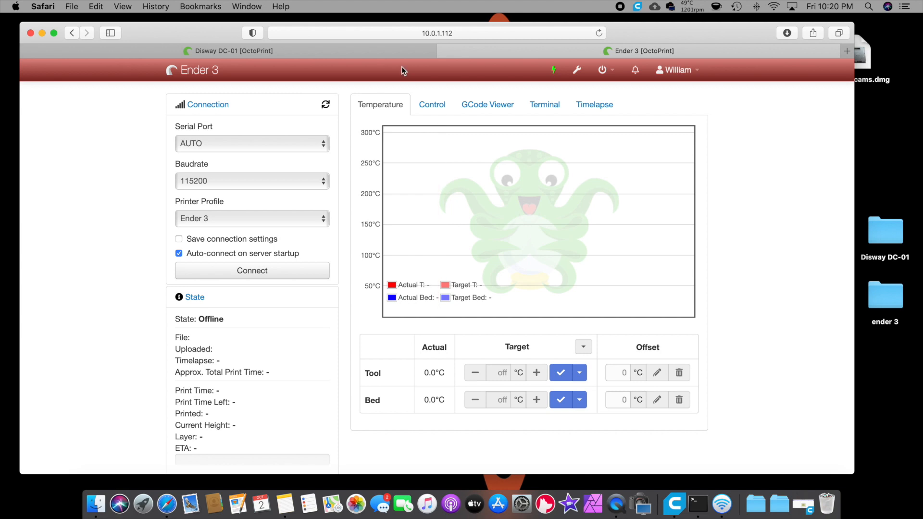
{"action": "left_click", "coordinate": [229, 51]}
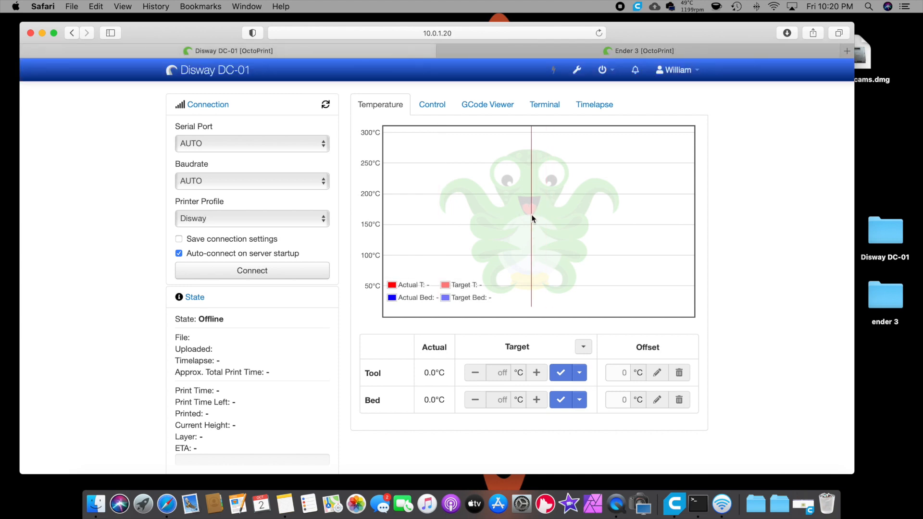
{"action": "mouse_move", "coordinate": [511, 222]}
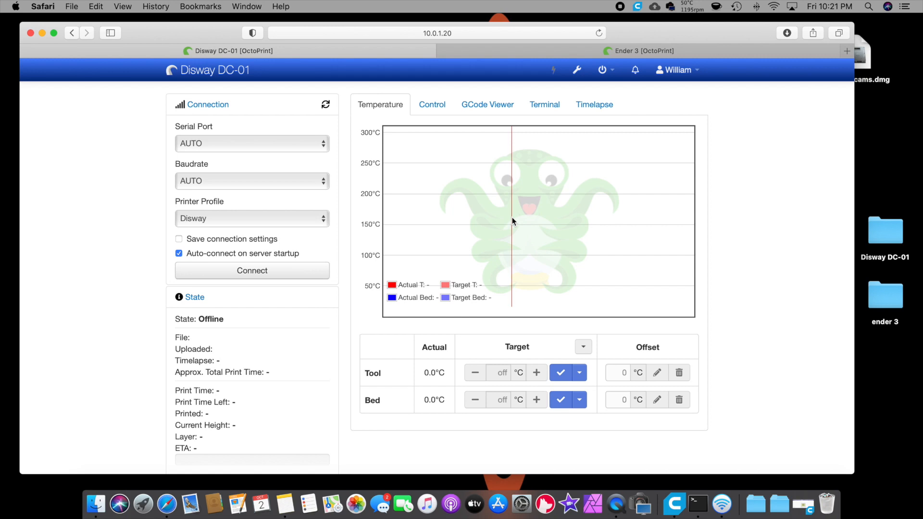
{"action": "mouse_move", "coordinate": [420, 214]}
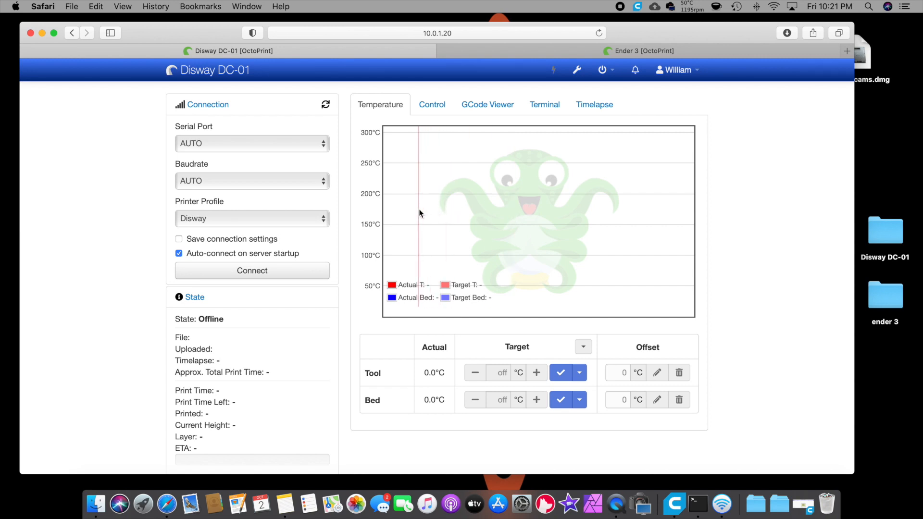